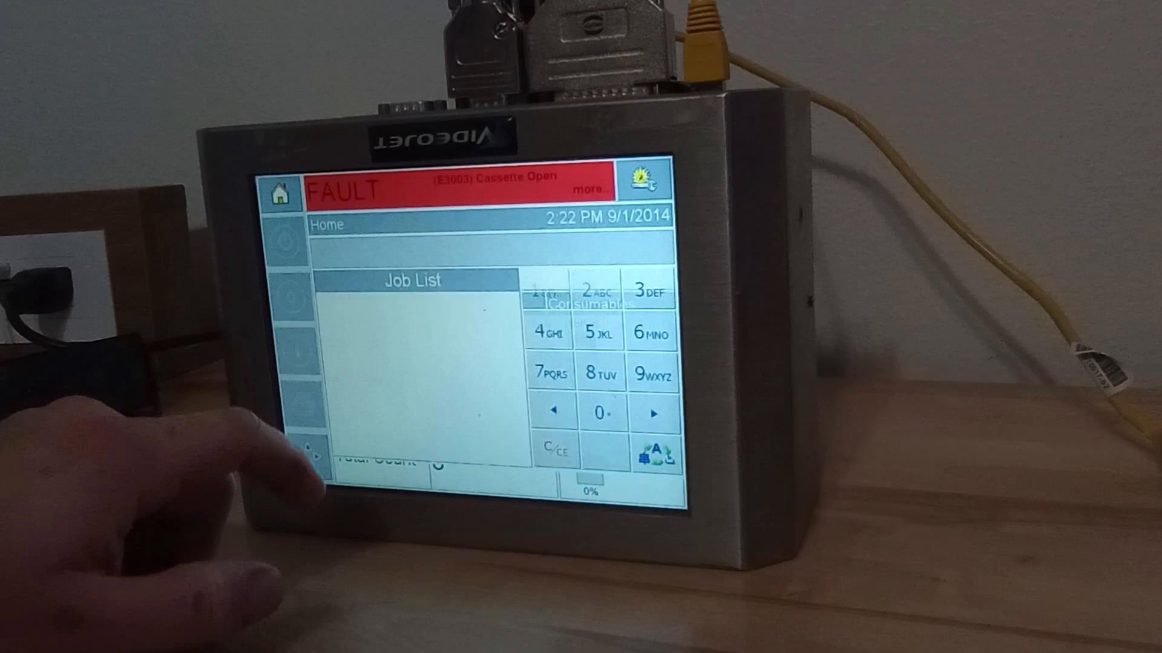
# - Enter job number 1001 in Job Select and confirm to start its download at 0%
pyautogui.click(547, 291)
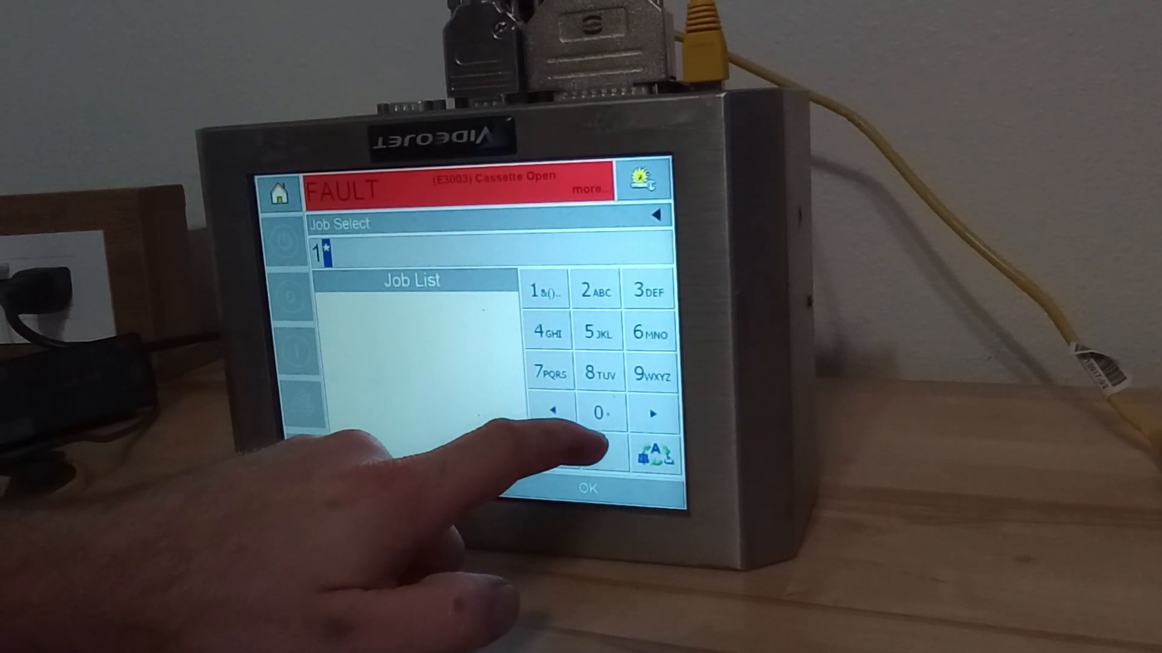
pyautogui.click(599, 412)
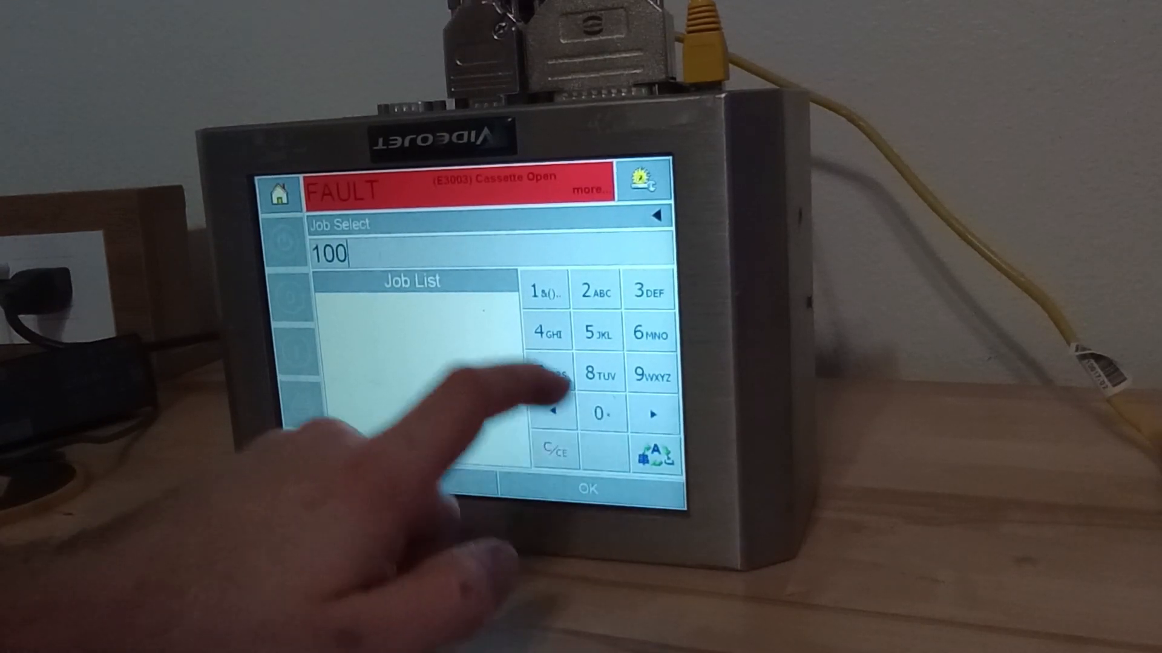
pyautogui.click(587, 488)
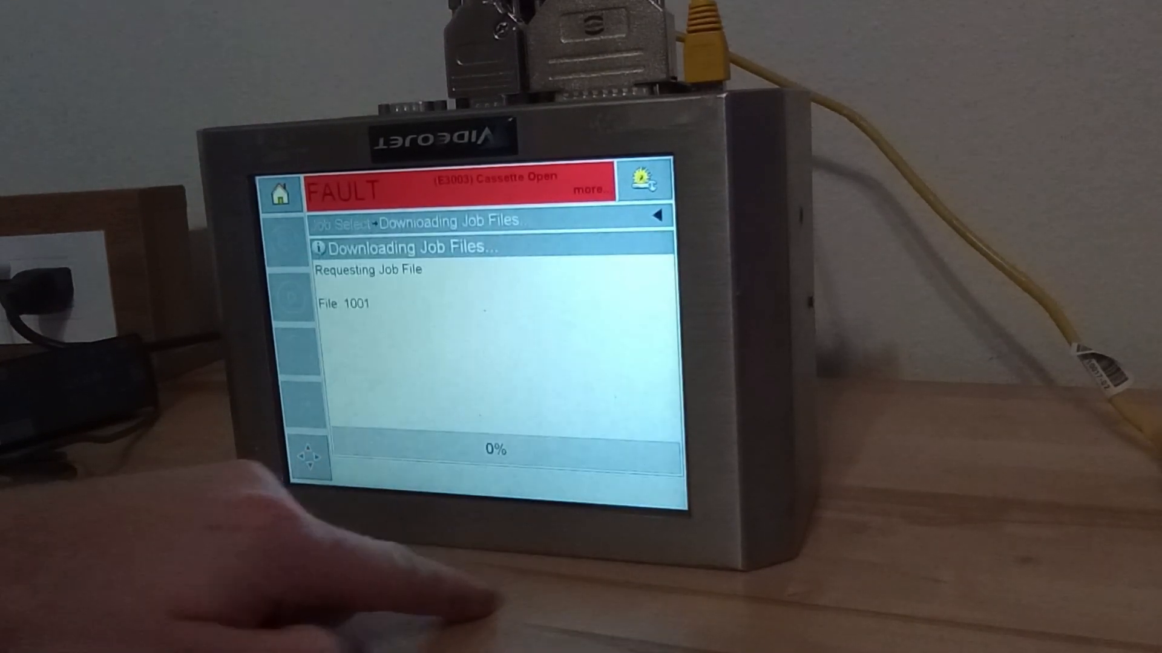